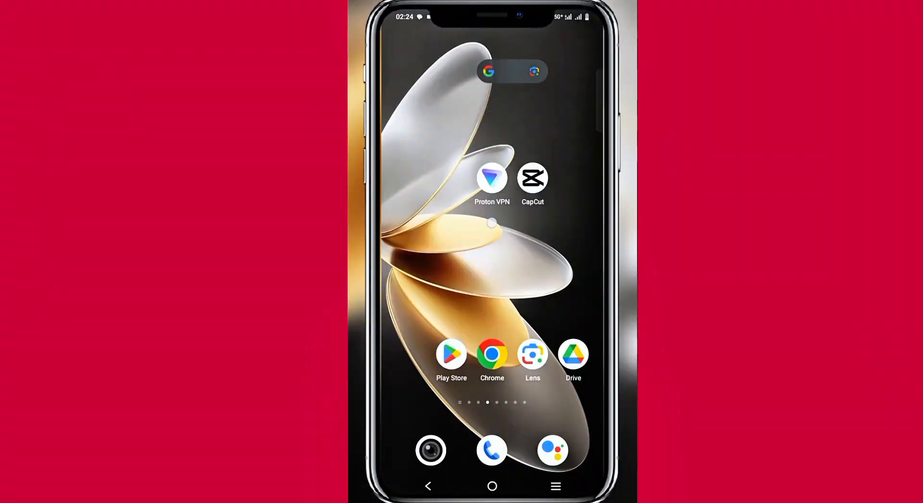
Confirm CapCut 14.5.0 in App info, return home and launch YouTube.
left_click(491, 178)
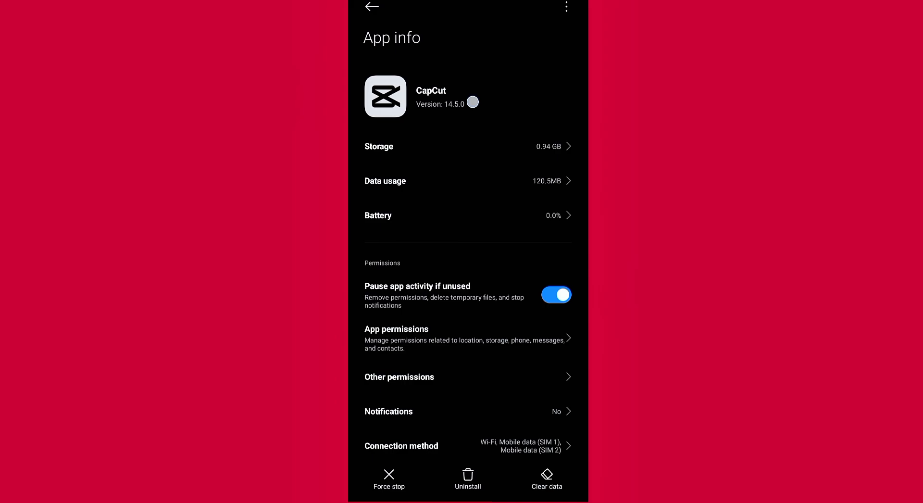
left_click(370, 8)
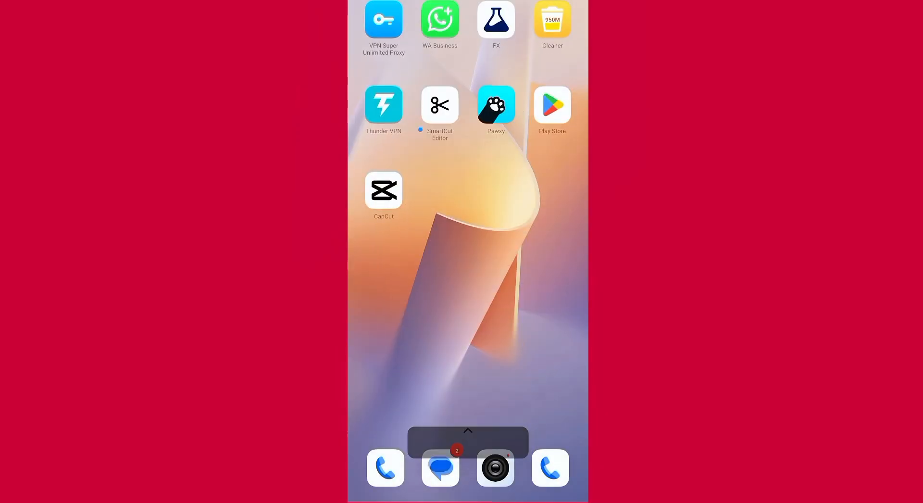
left_click(383, 191)
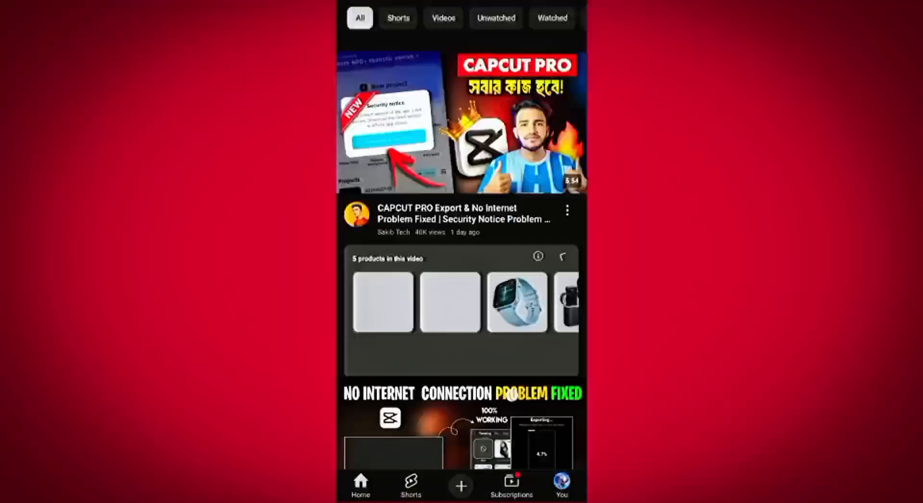
Scroll the YouTube feed and search the phone for 'Tem' to reach CapCut's App info.
scroll("down", 3)
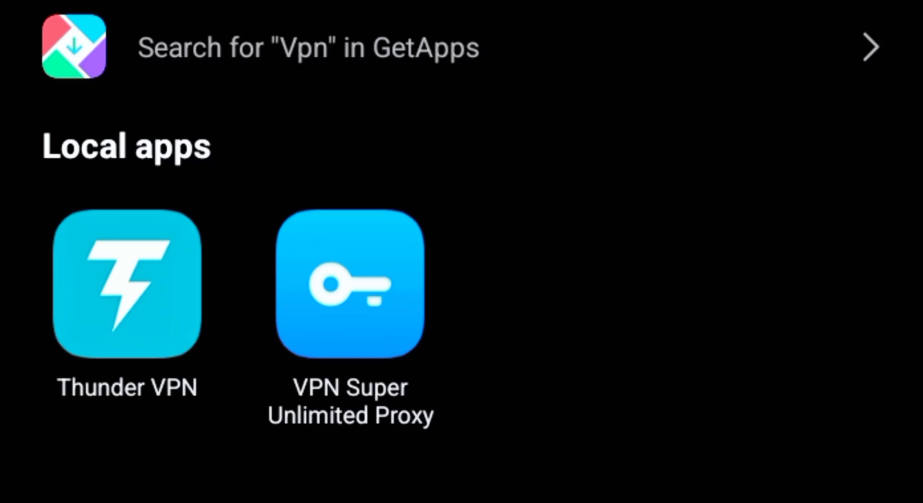
type("Tem")
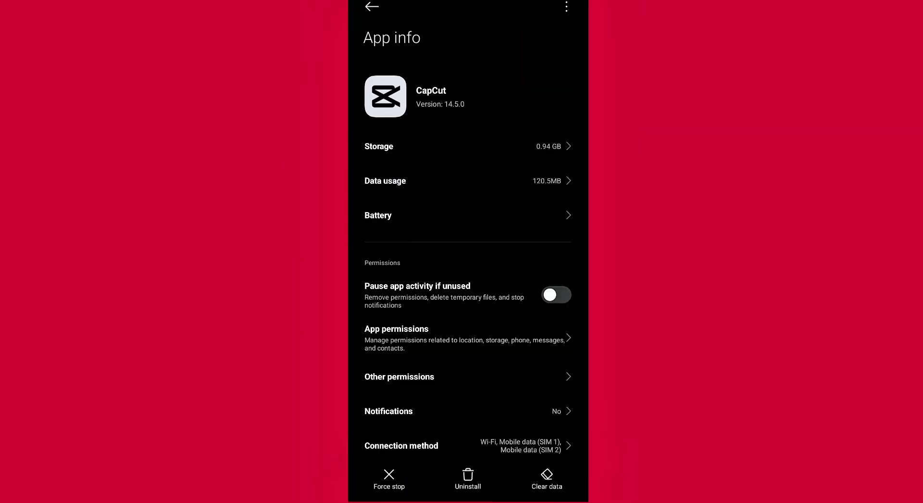
Launch CapCut from App info, landing on its sign-in screen.
left_click(556, 294)
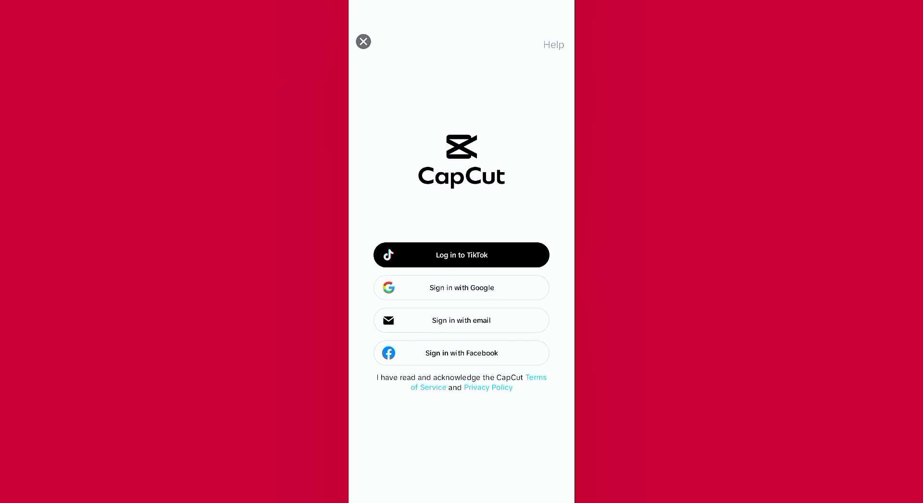
Dismiss the sign-in screen and relaunch CapCut into the Templates feed.
left_click(364, 41)
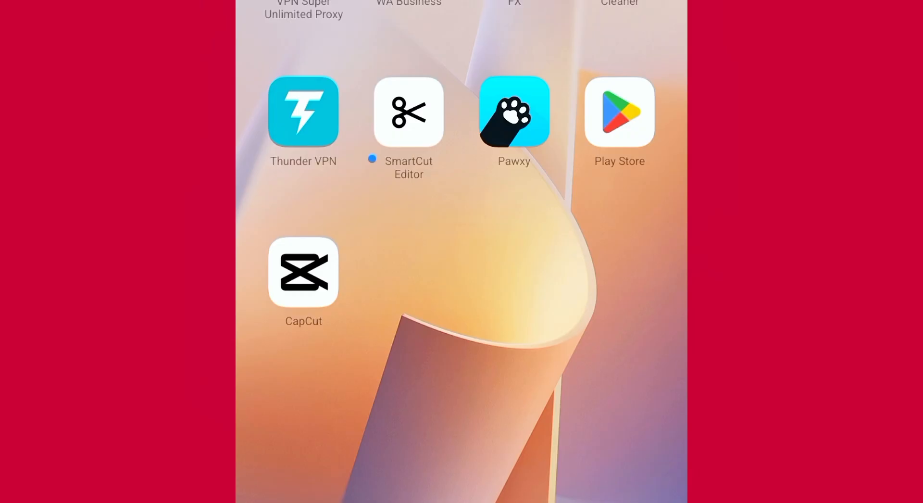
left_click(303, 262)
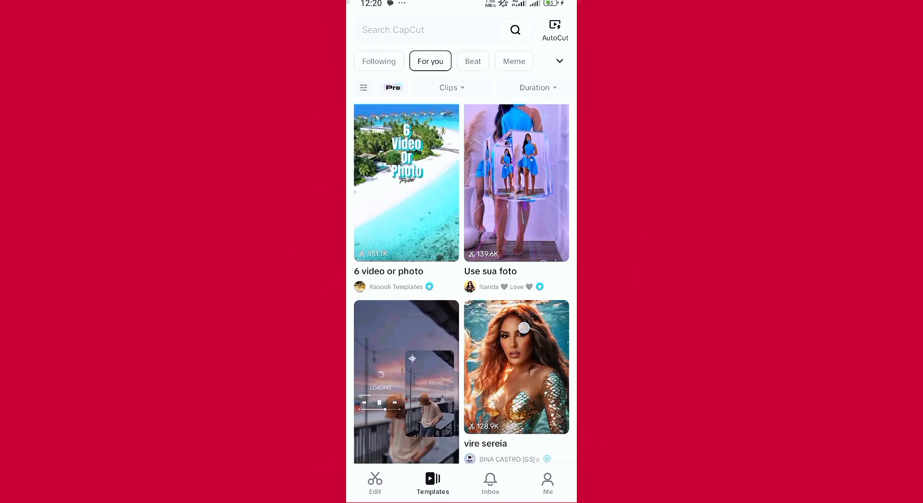
Scroll the gallery to the stick-figure clip for a new project.
scroll("down", 3)
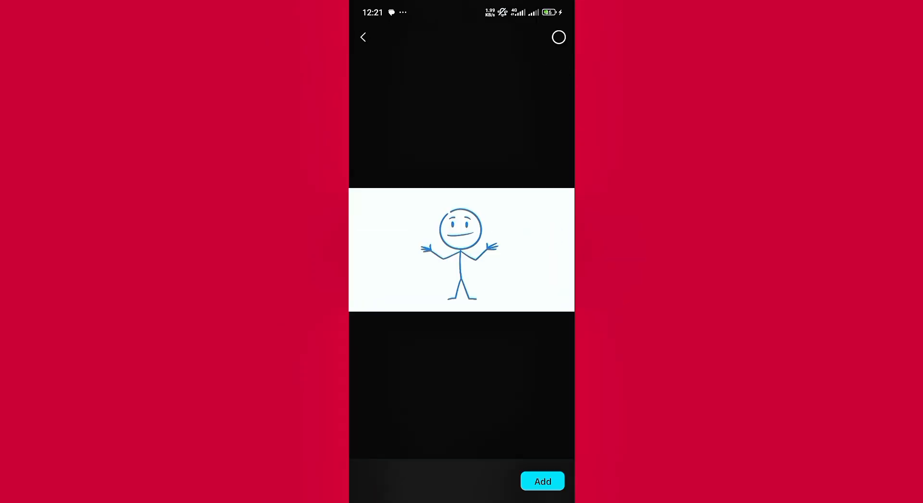
Add the stick-figure clip to the project and browse Trending video effects.
left_click(543, 480)
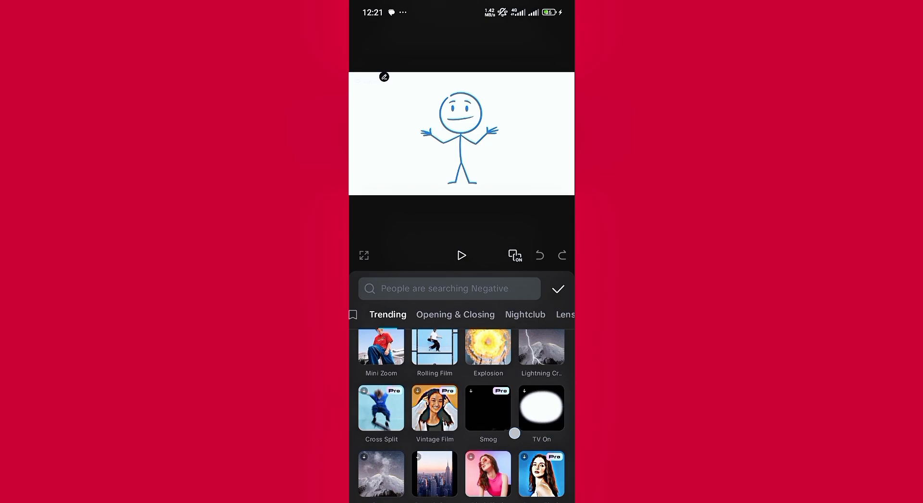
scroll("down", 3)
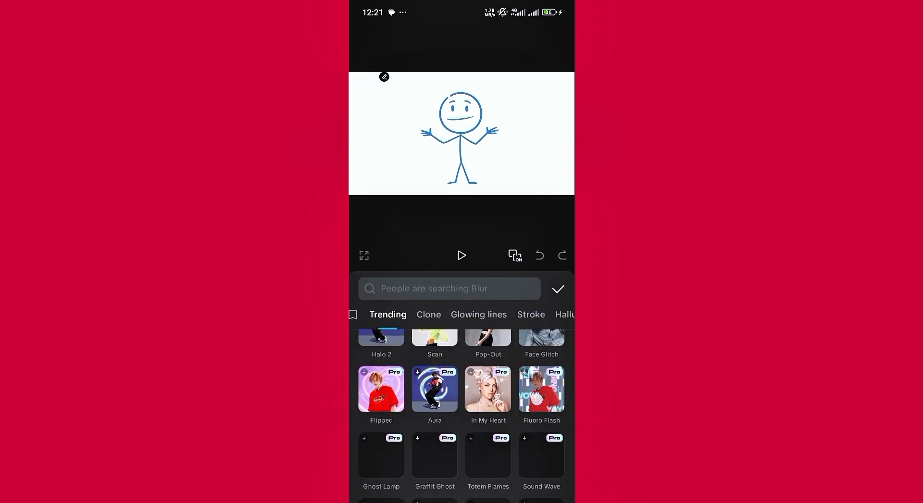